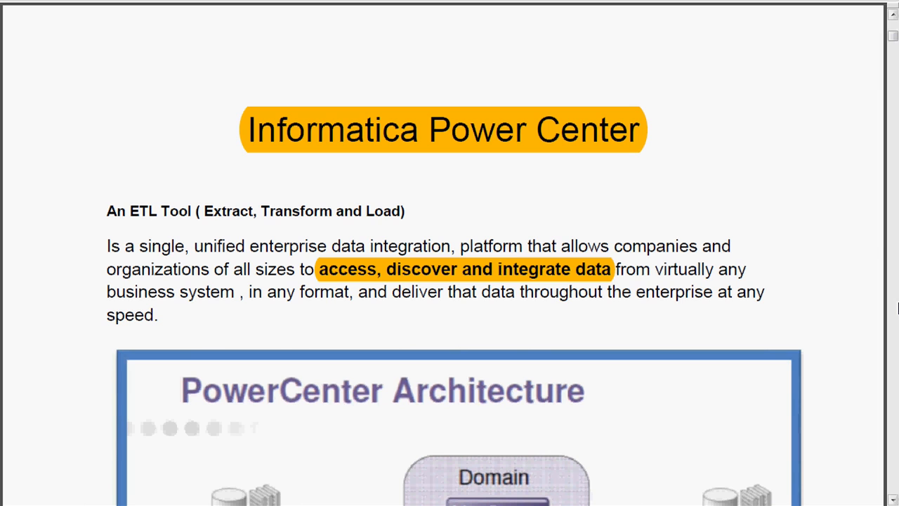
Scroll the tutorial past the domain and node definitions to the Repository description and client applications diagram
scroll(down, 3)
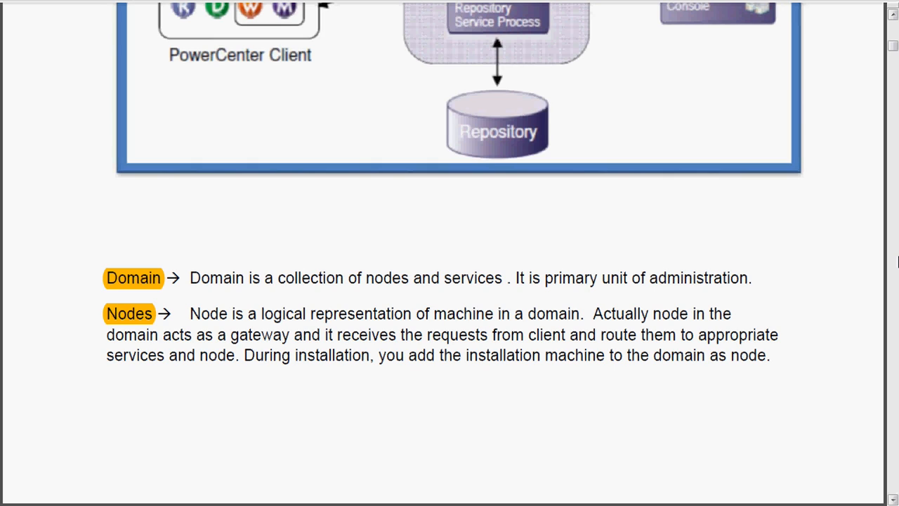
scroll(down, 3)
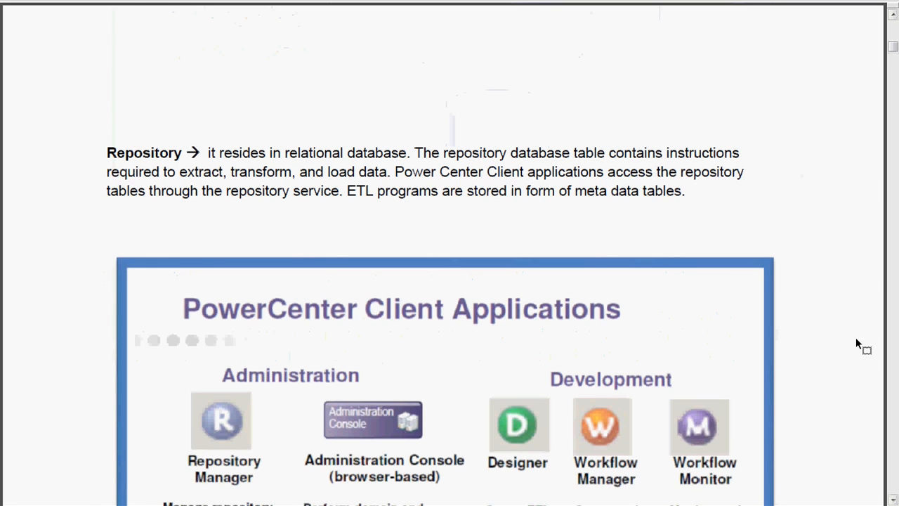
Scroll the tutorial to the Informatica Administration, Repository Manager and Repository Service descriptions
scroll(down, 3)
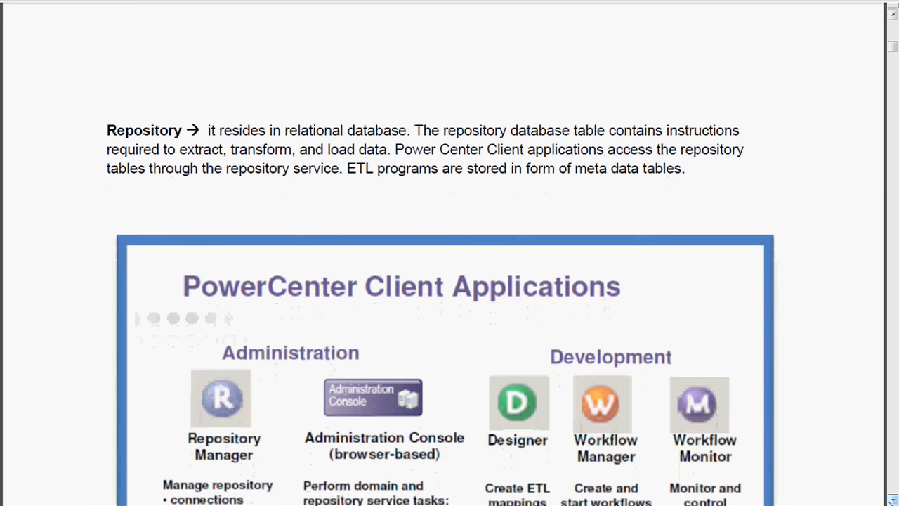
scroll(down, 3)
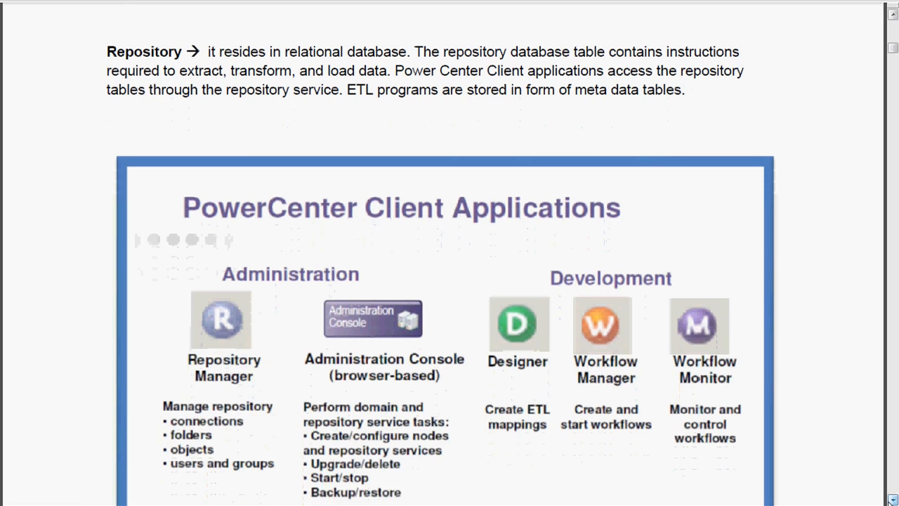
scroll(down, 3)
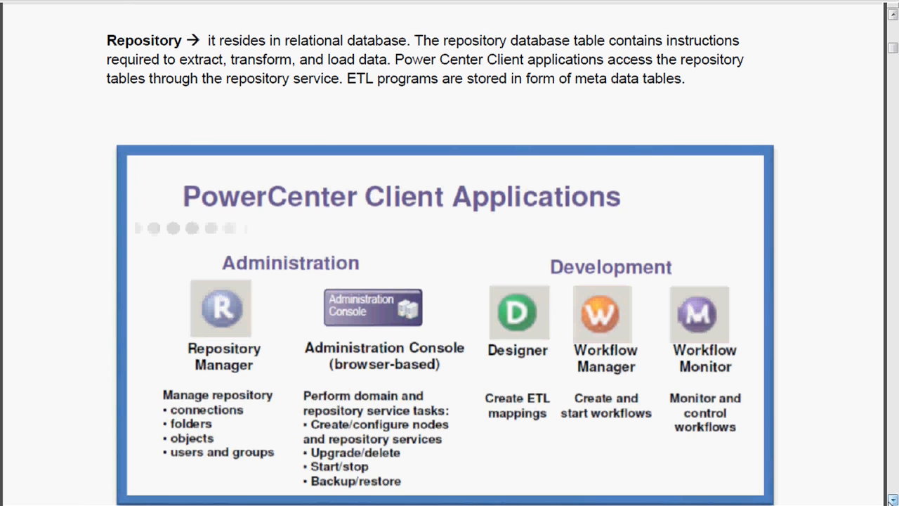
scroll(down, 3)
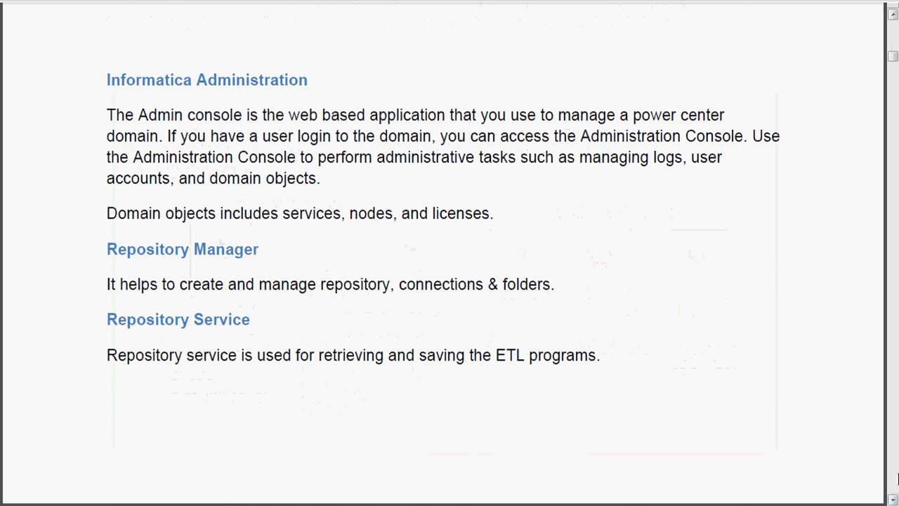
Scroll past the Integration Service and client tools table to the folder-creation section
scroll(down, 3)
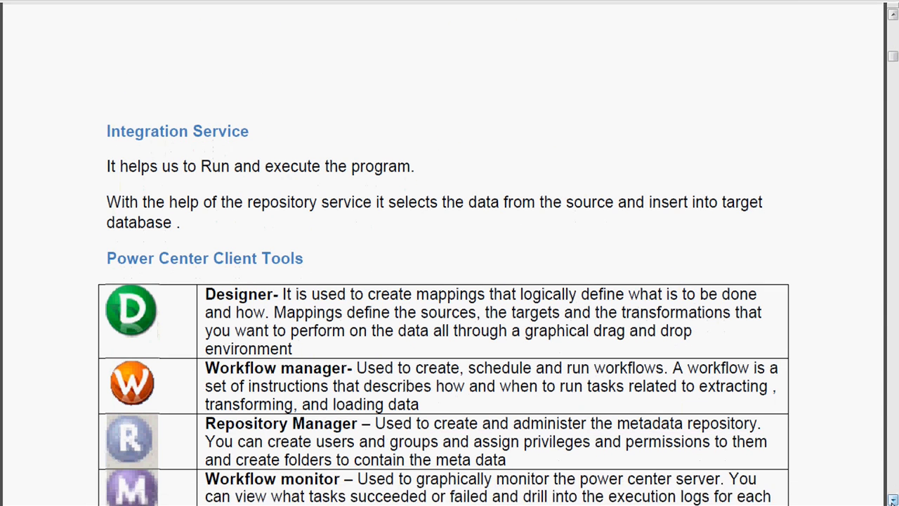
scroll(down, 3)
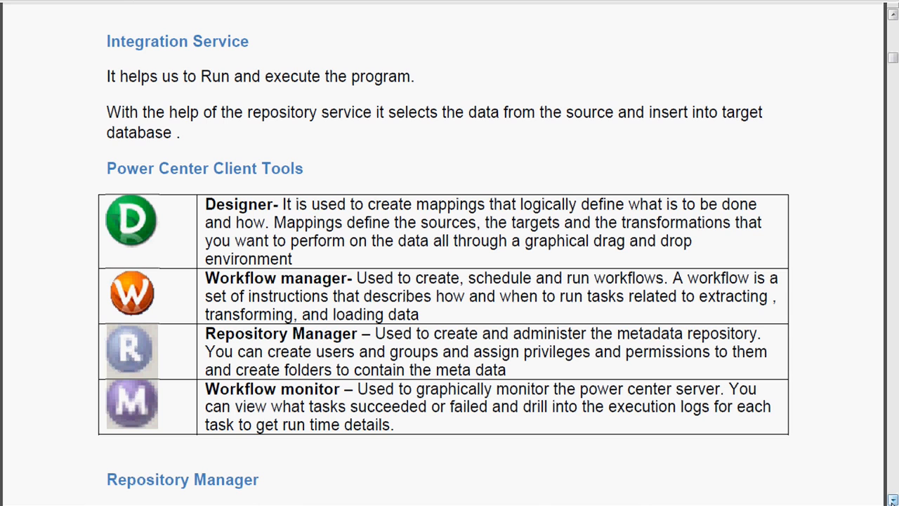
scroll(down, 3)
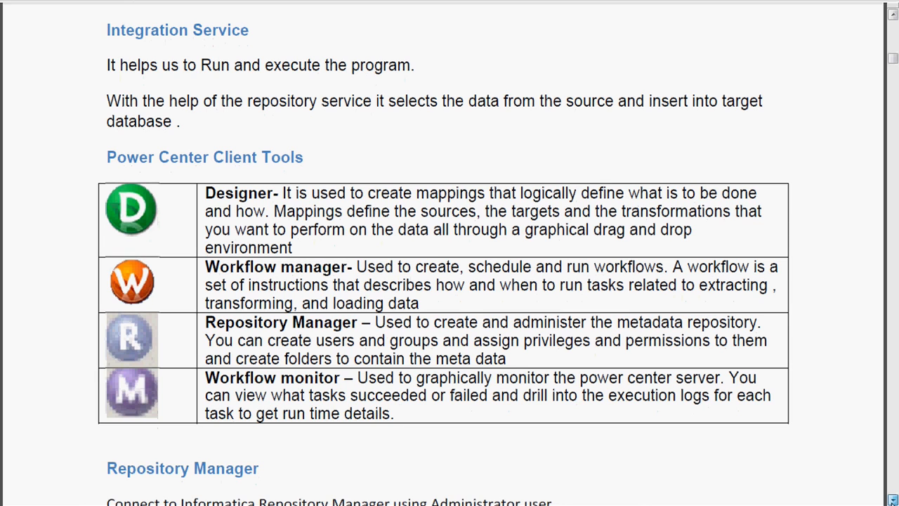
scroll(down, 3)
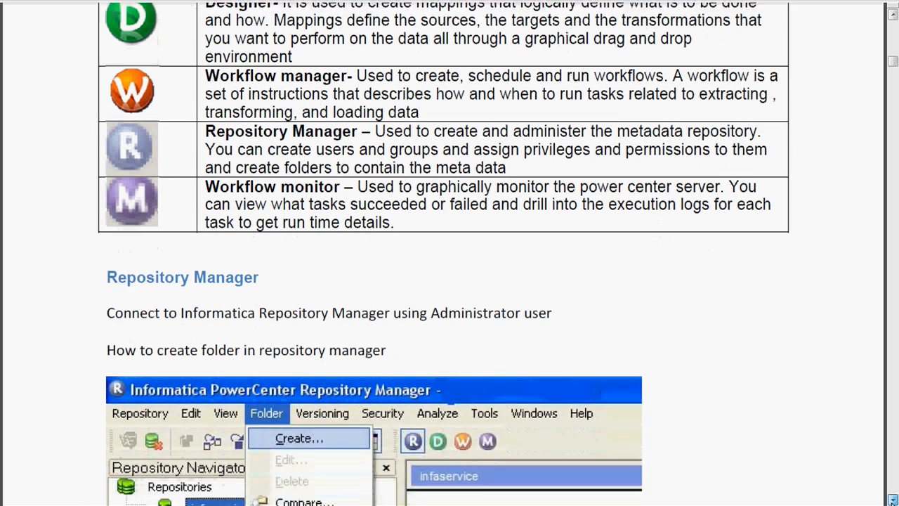
scroll(down, 3)
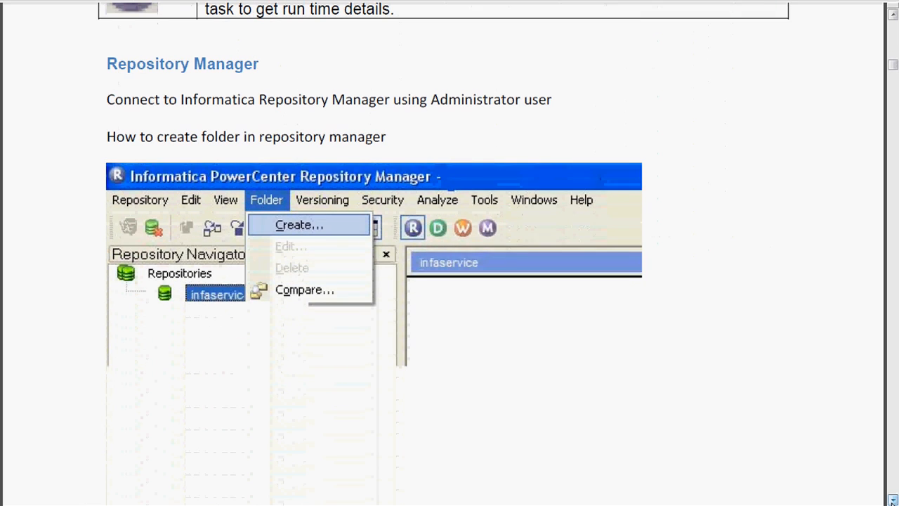
mouse_move(169, 425)
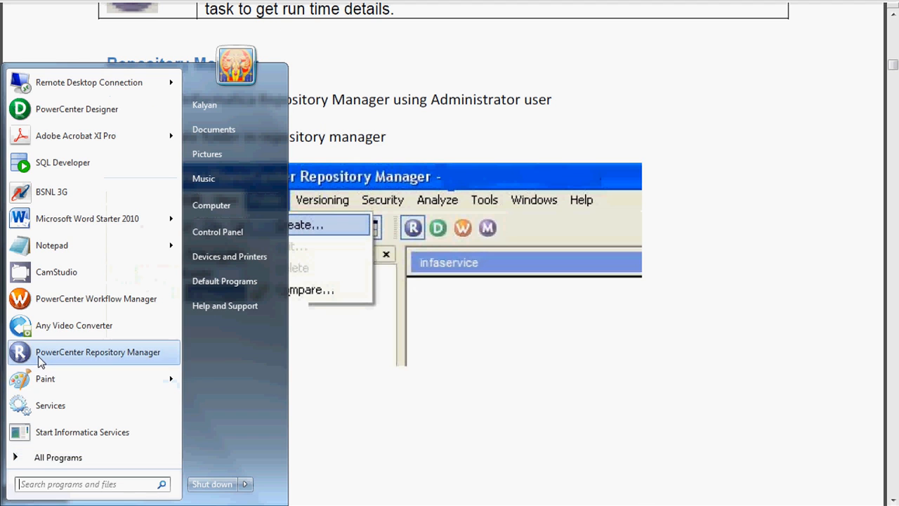
mouse_move(59, 347)
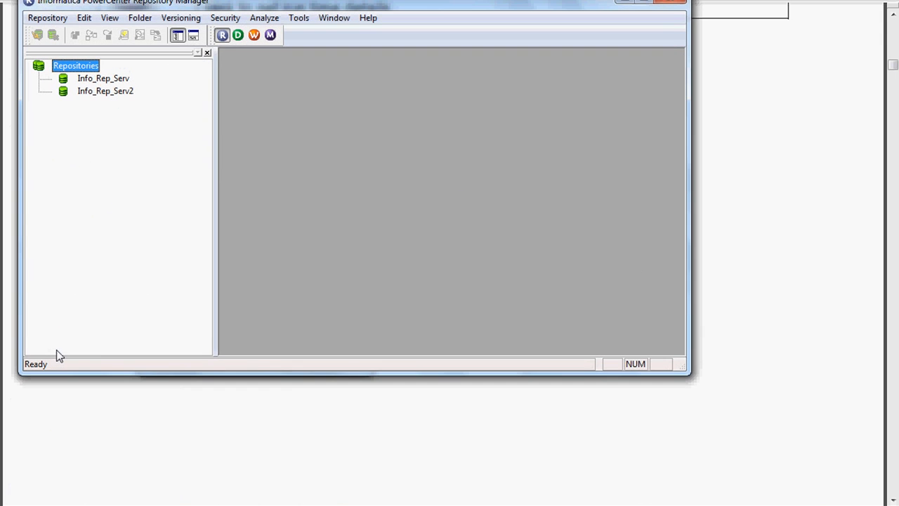
mouse_move(147, 186)
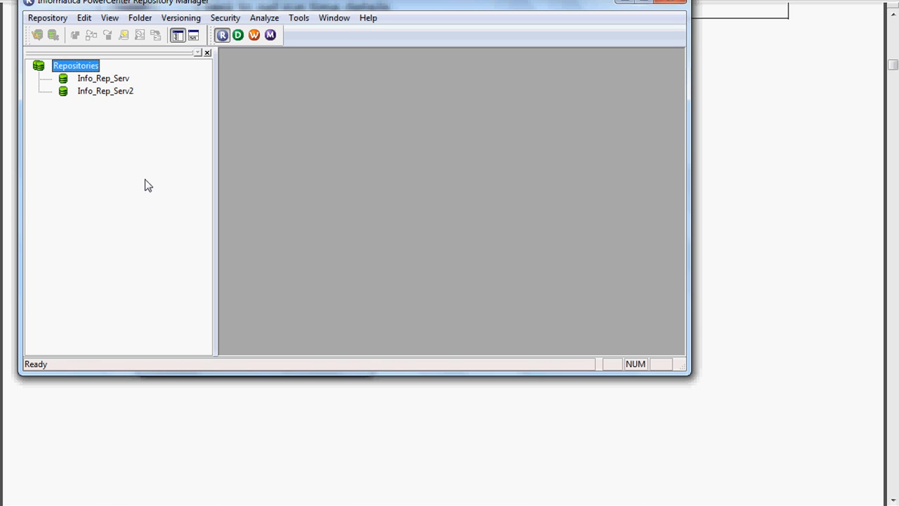
Connect to the Info_Rep_Serv repository by entering the password
click(99, 79)
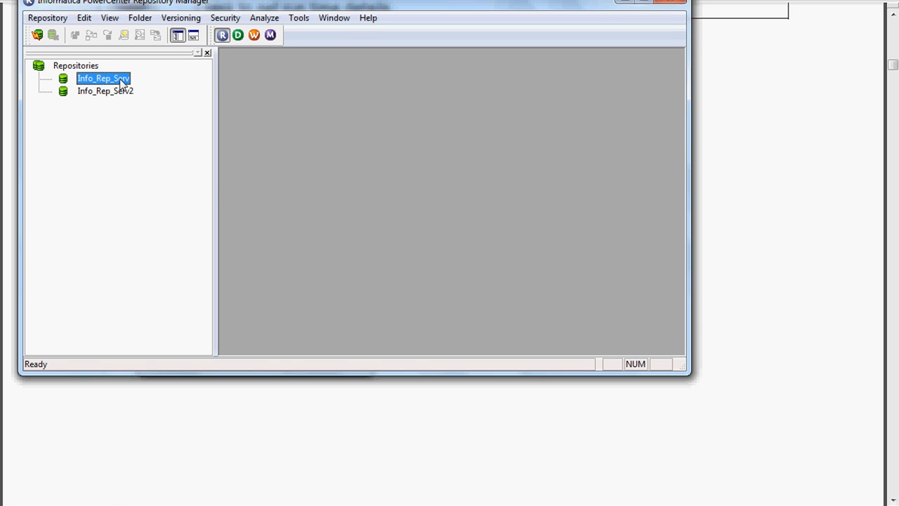
right_click(105, 79)
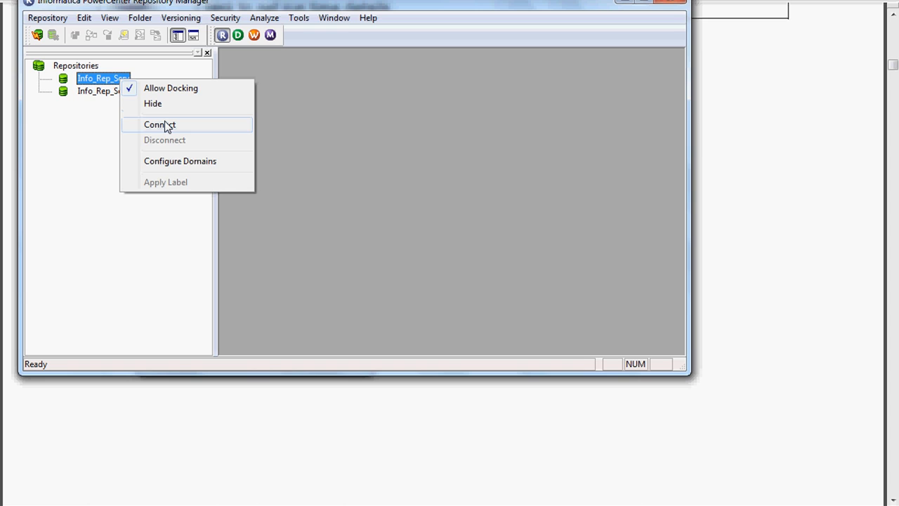
click(159, 124)
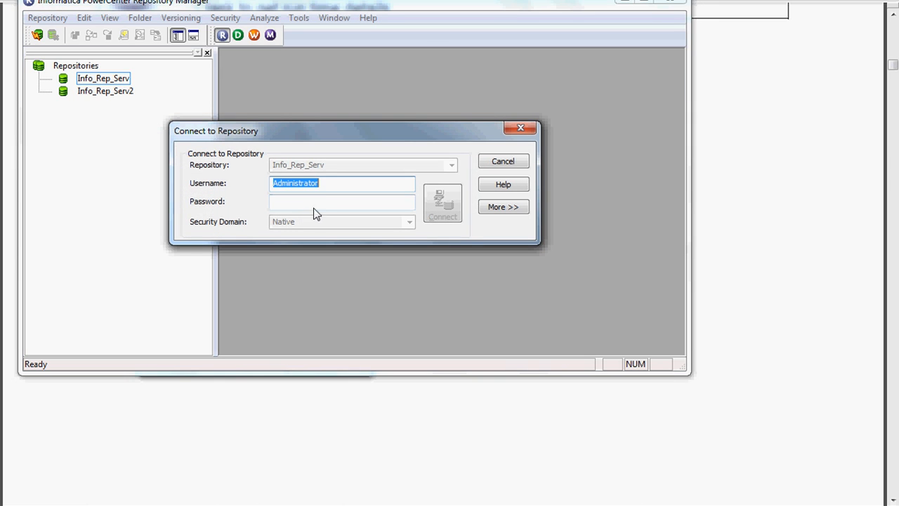
text(•)
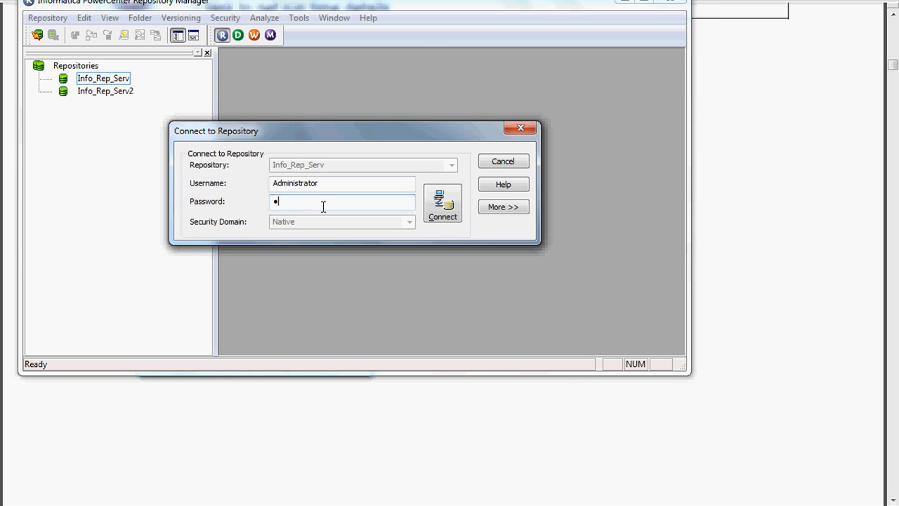
click(443, 204)
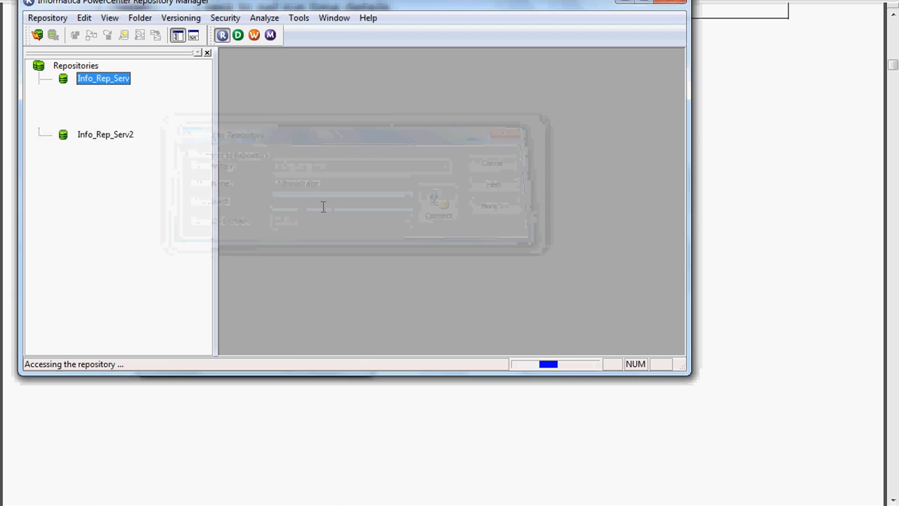
click(437, 204)
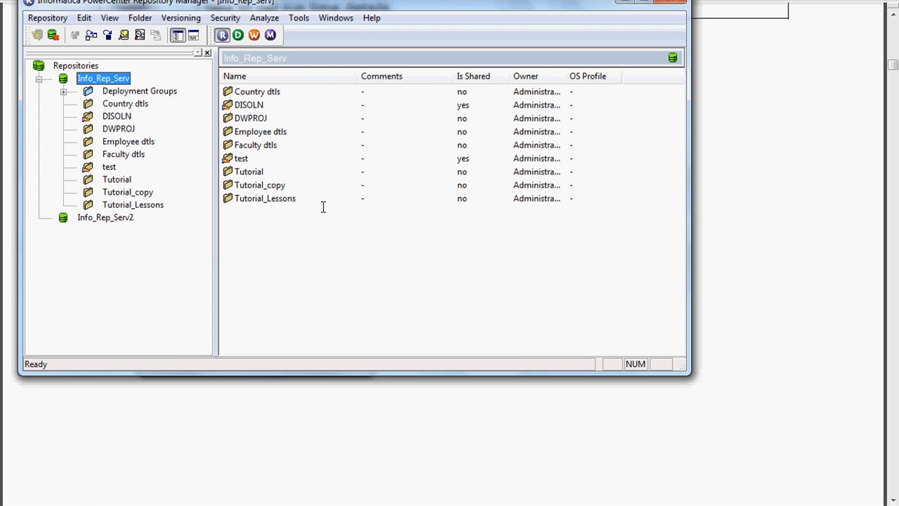
mouse_move(214, 141)
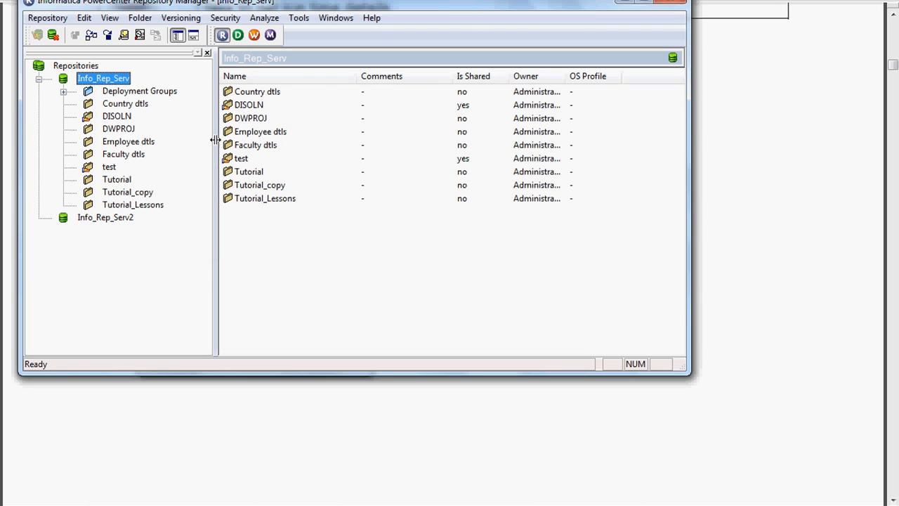
Create a folder named test1 through Folder > Create
click(141, 17)
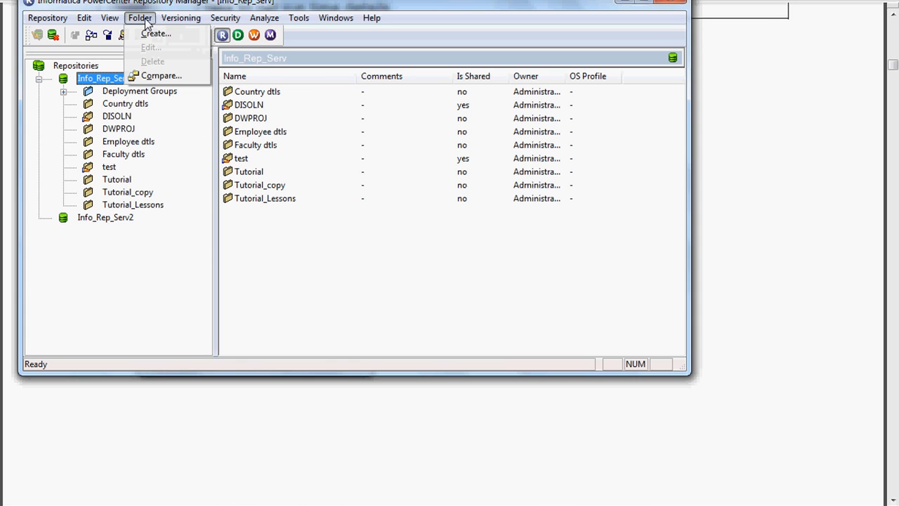
click(165, 33)
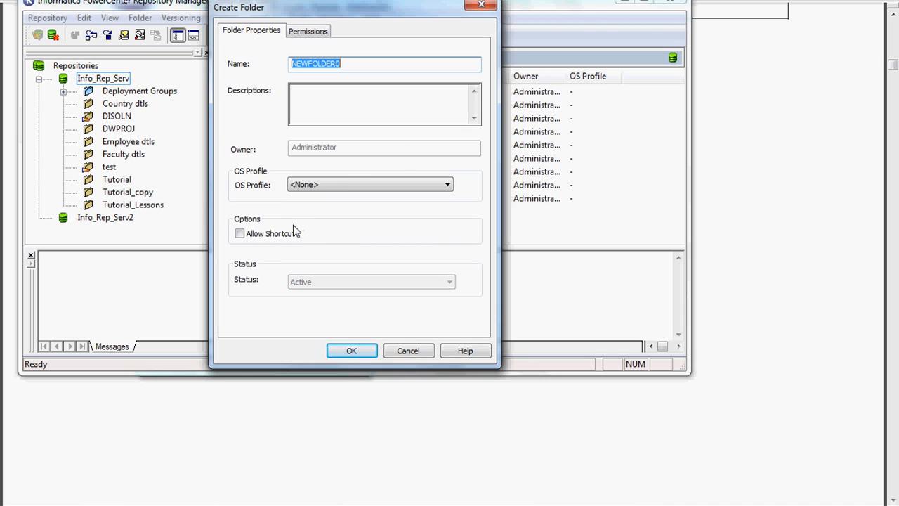
mouse_move(234, 248)
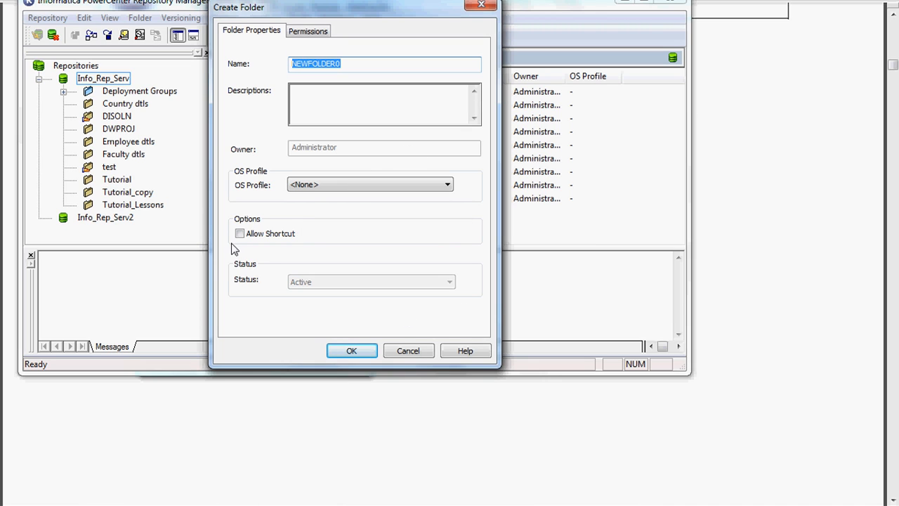
mouse_move(272, 247)
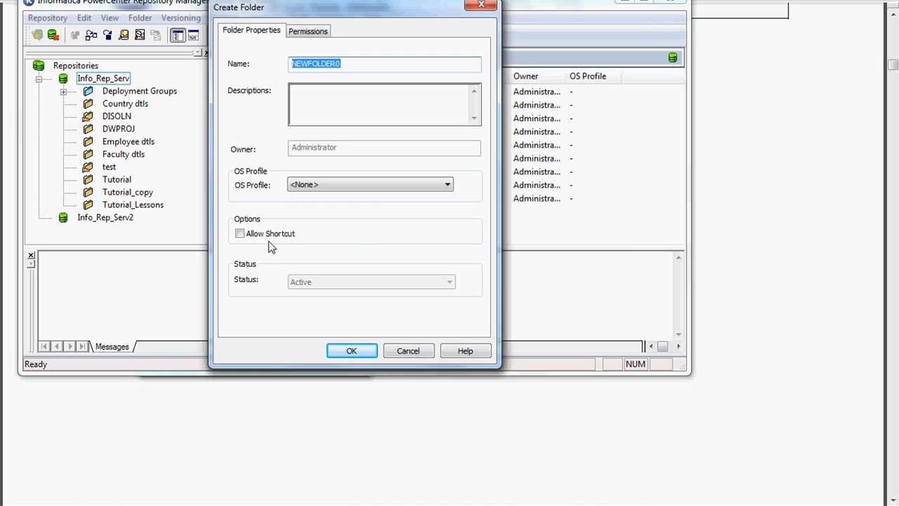
mouse_move(311, 250)
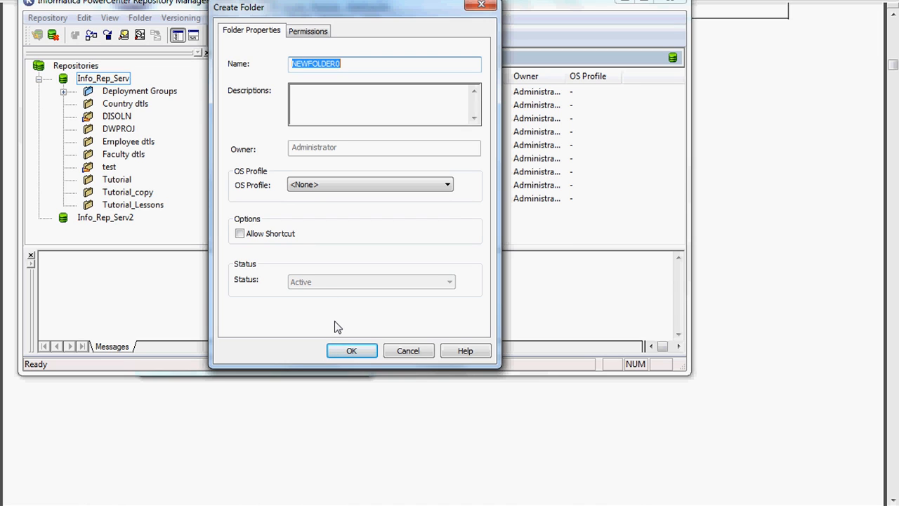
mouse_move(338, 271)
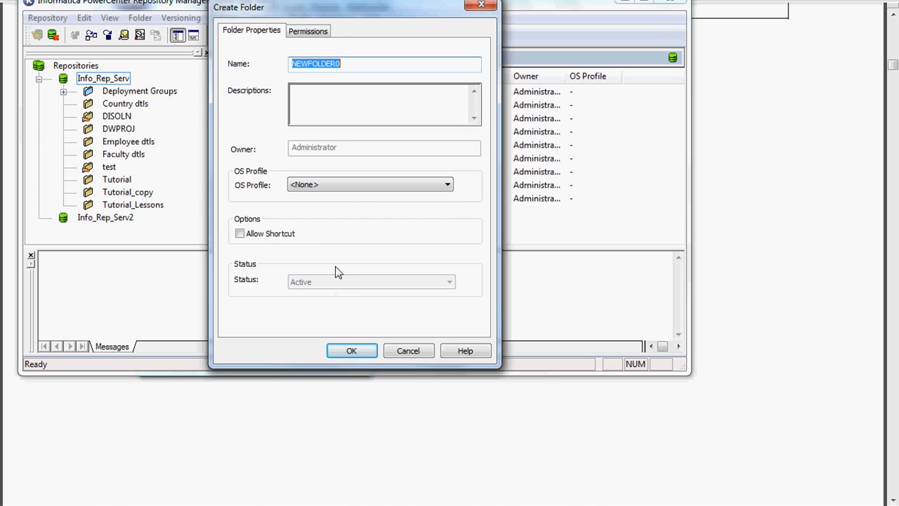
text(test1)
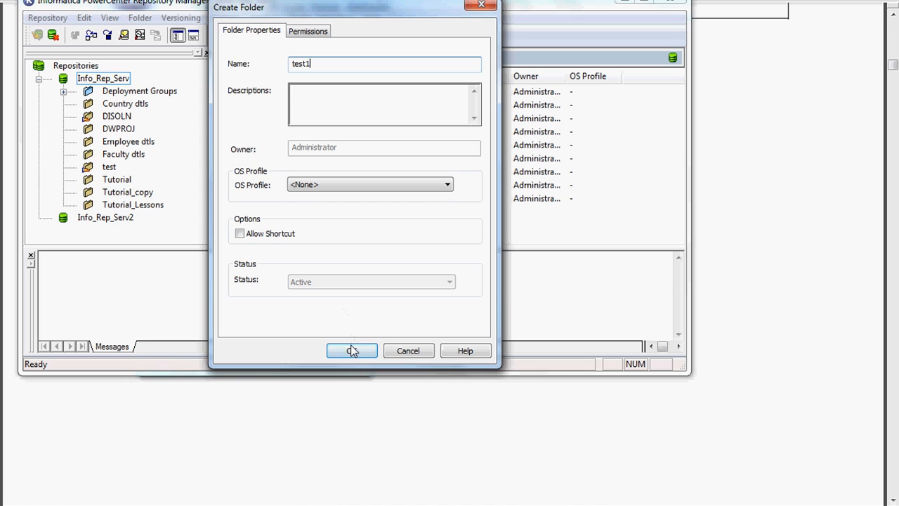
click(352, 350)
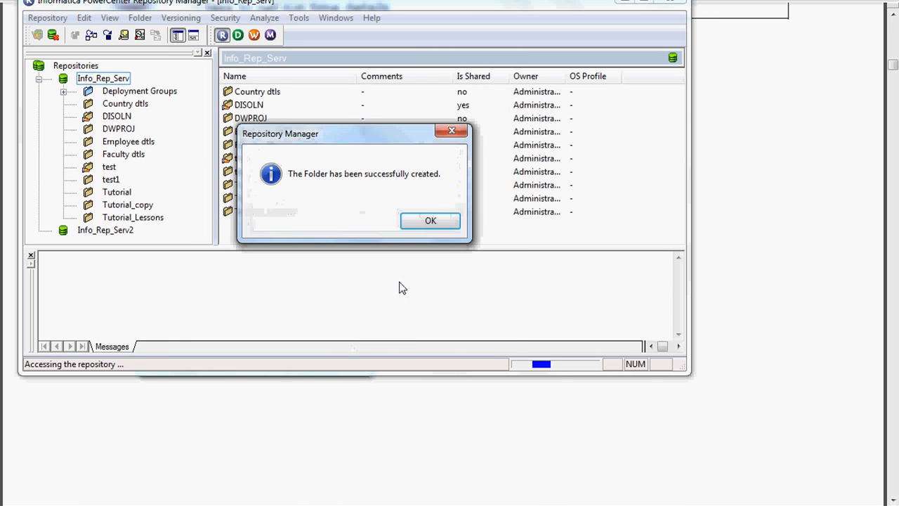
Delete the test1 folder through Folder > Delete, confirming and dismissing the messages
click(430, 220)
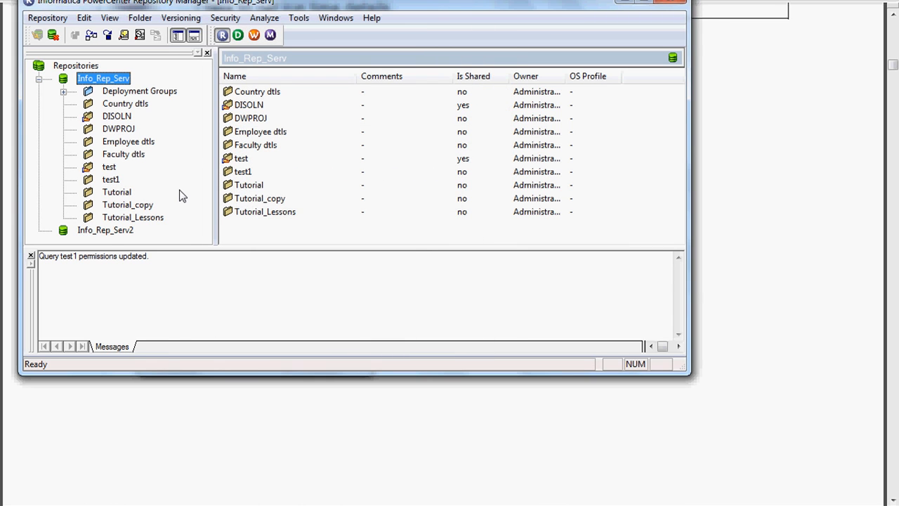
click(110, 179)
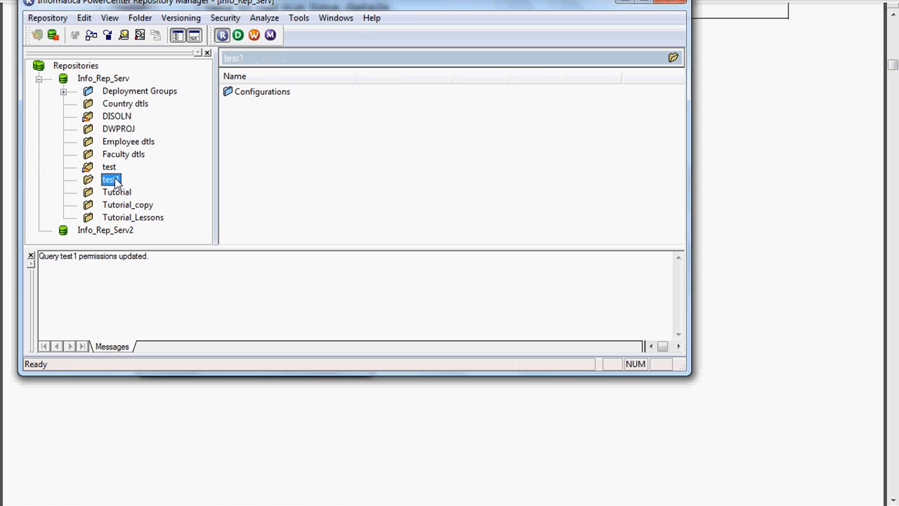
click(143, 18)
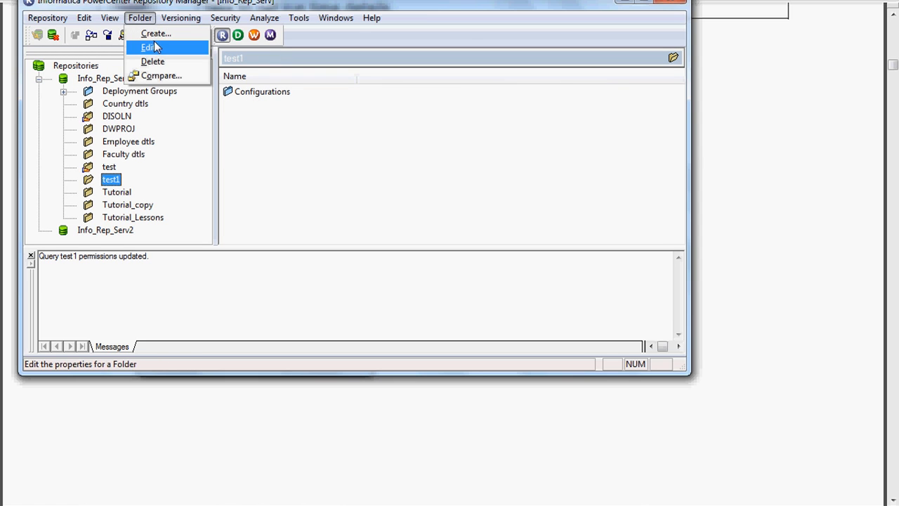
click(152, 61)
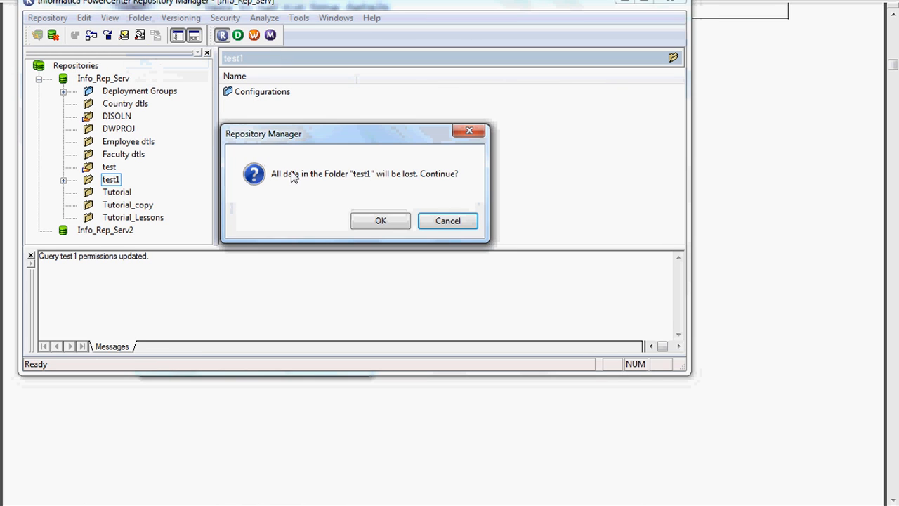
mouse_move(390, 221)
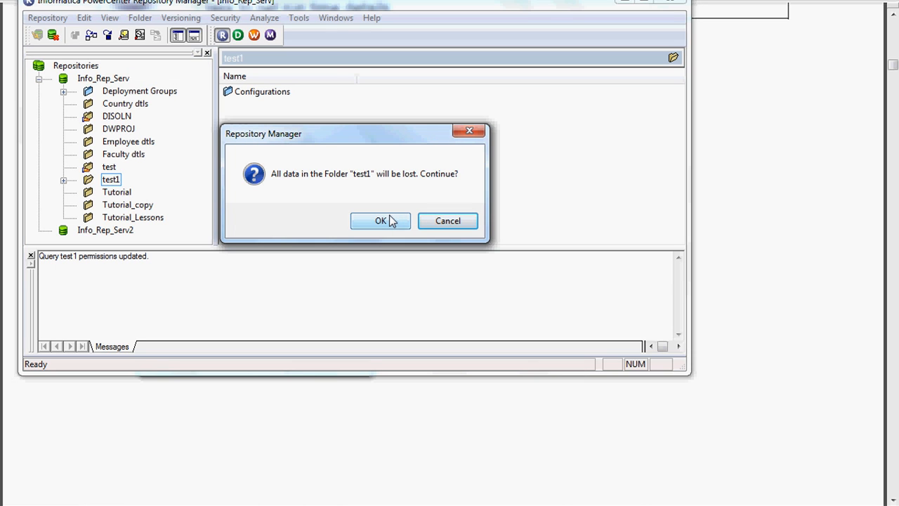
click(381, 220)
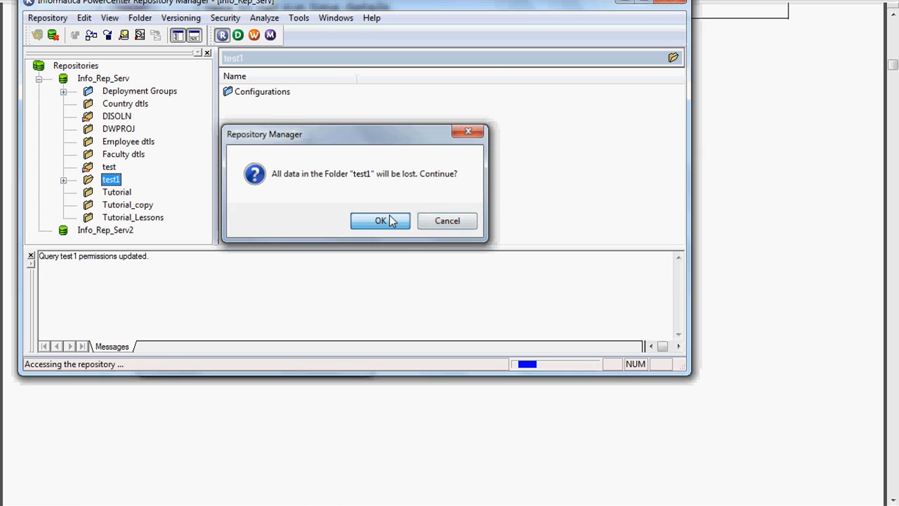
click(380, 221)
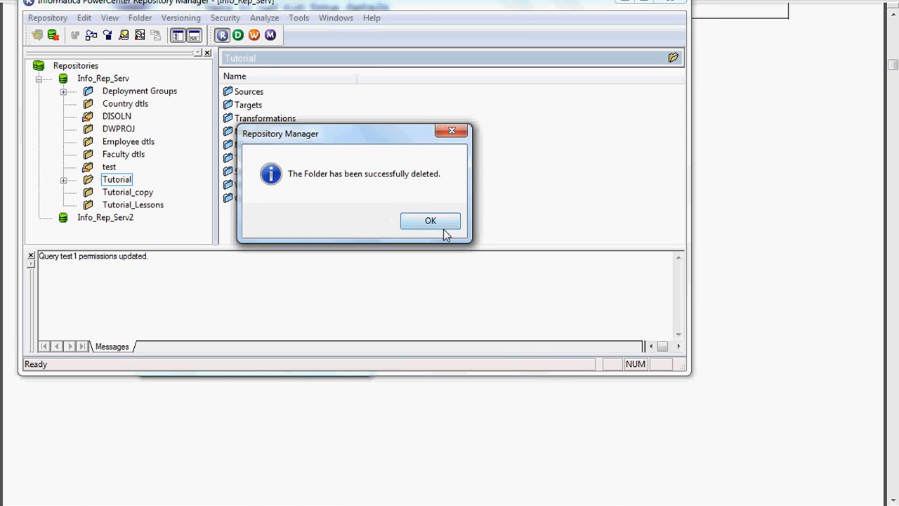
click(429, 220)
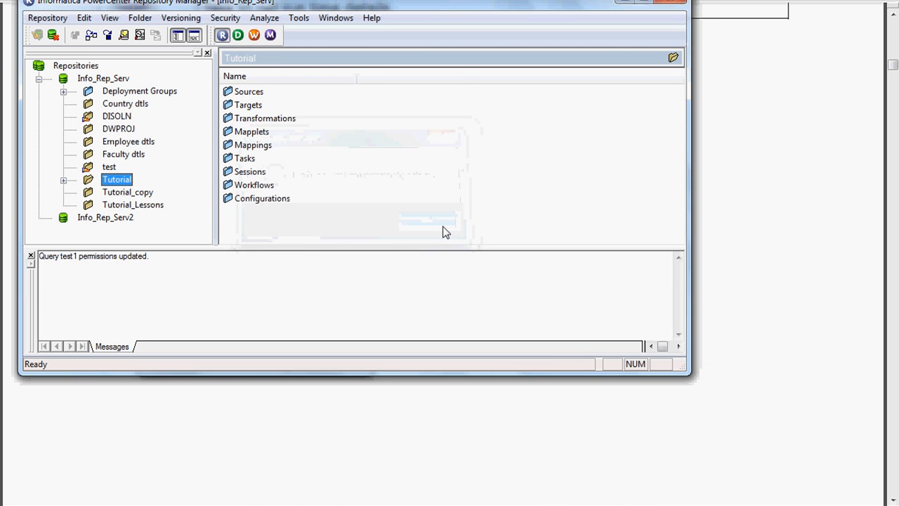